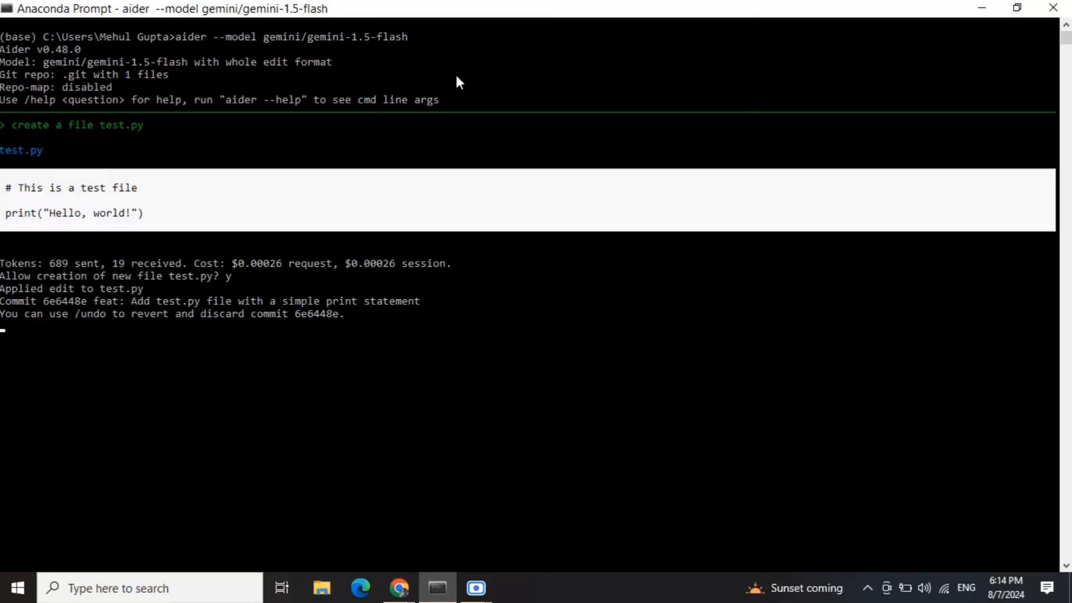
Type the request 'add a function for training of tabular d' into the Aider session
{"action": "type", "text": "add a function for training of tabular d"}
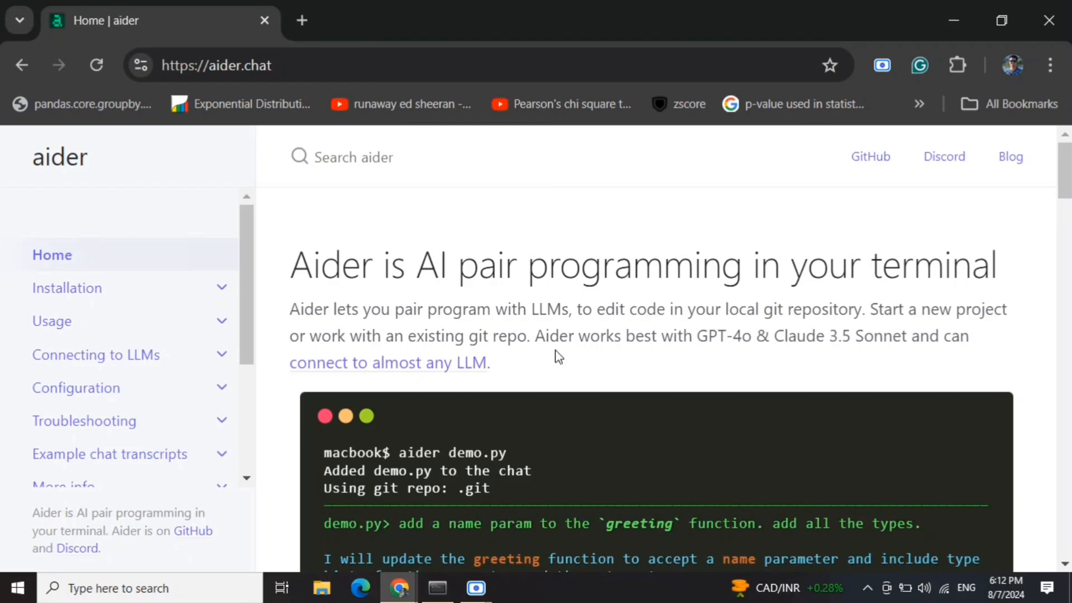
Scroll the aider.chat home page down to the Getting started install commands
{"action": "scroll", "scroll_direction": "down", "scroll_amount": 3}
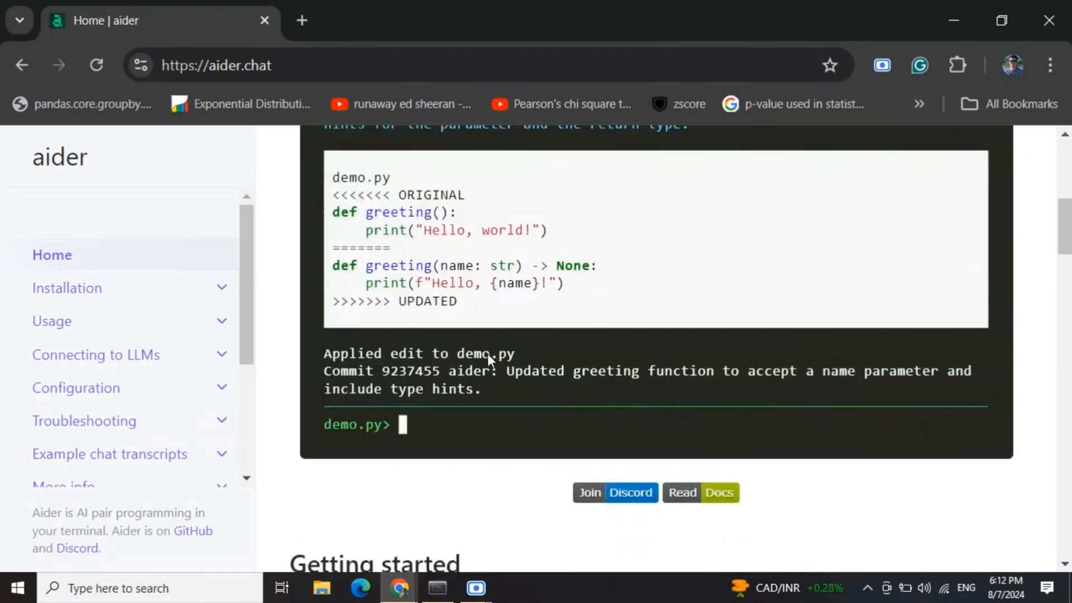
{"action": "scroll", "scroll_direction": "down", "scroll_amount": 3}
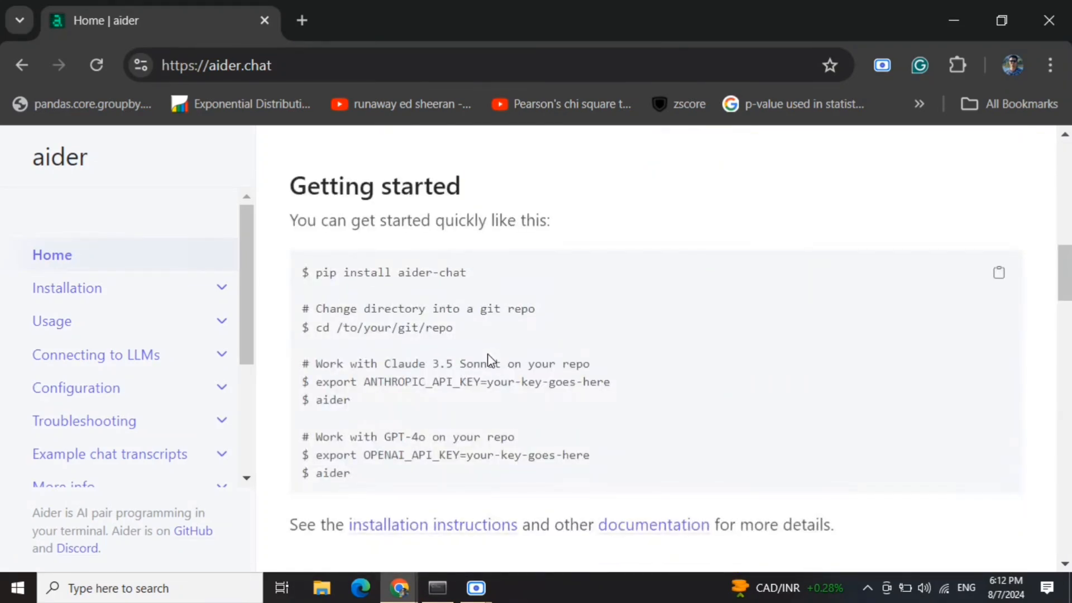
{"action": "mouse_move", "coordinate": [536, 363]}
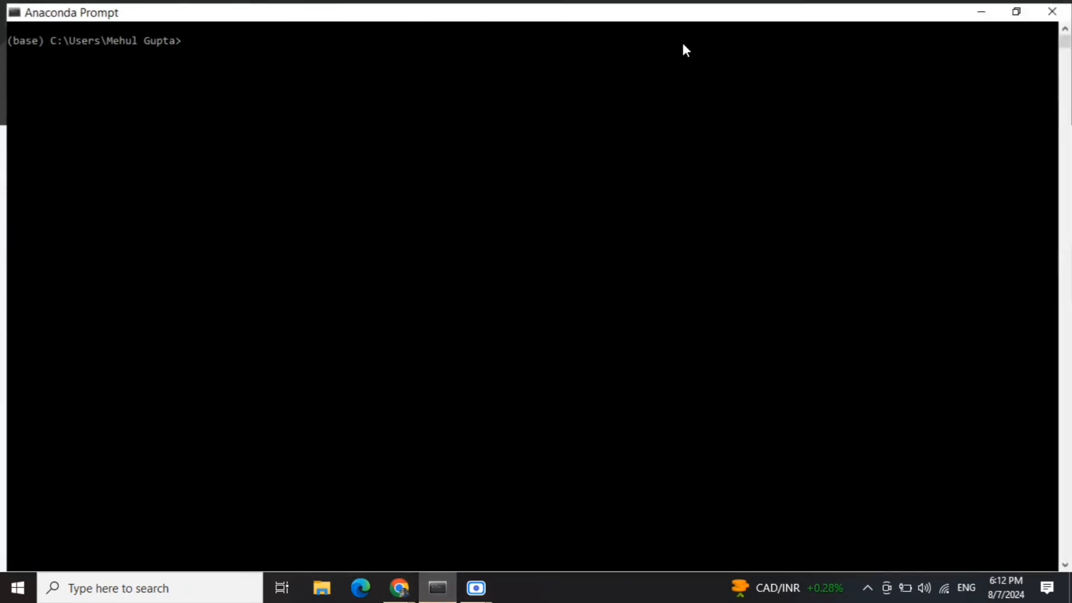
Enter 'pip install aider-chat' to install Aider
{"action": "type", "text": "pip i"}
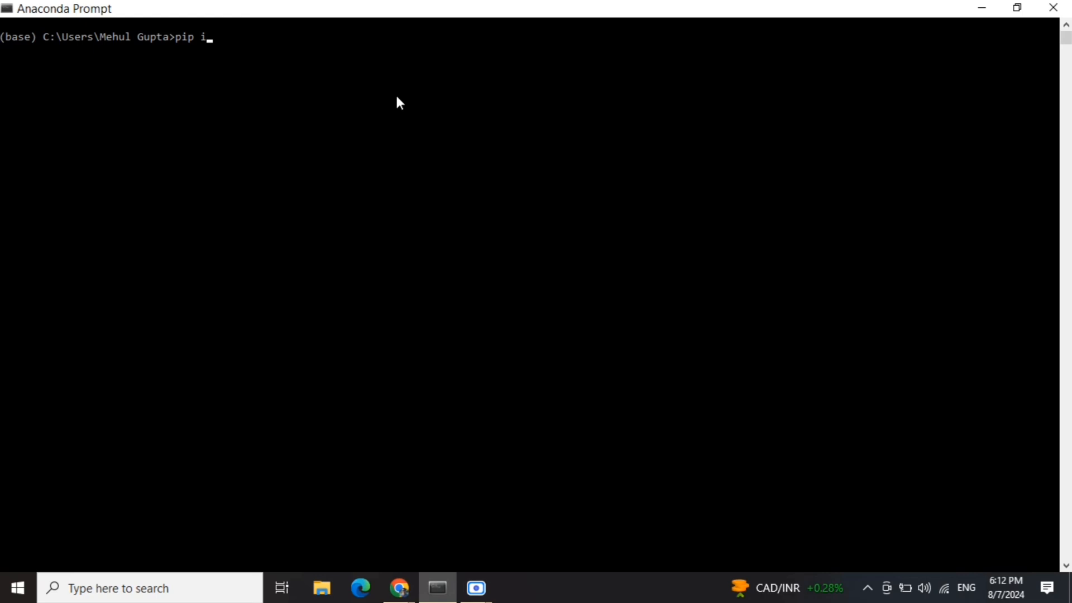
{"action": "type", "text": "nstall aider"}
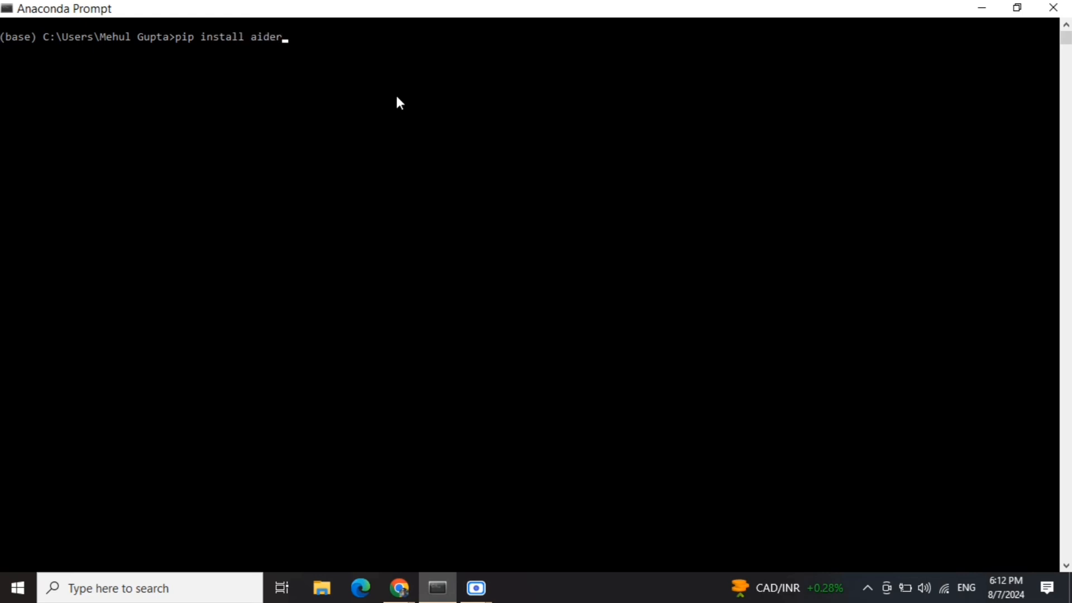
{"action": "type", "text": "-chat"}
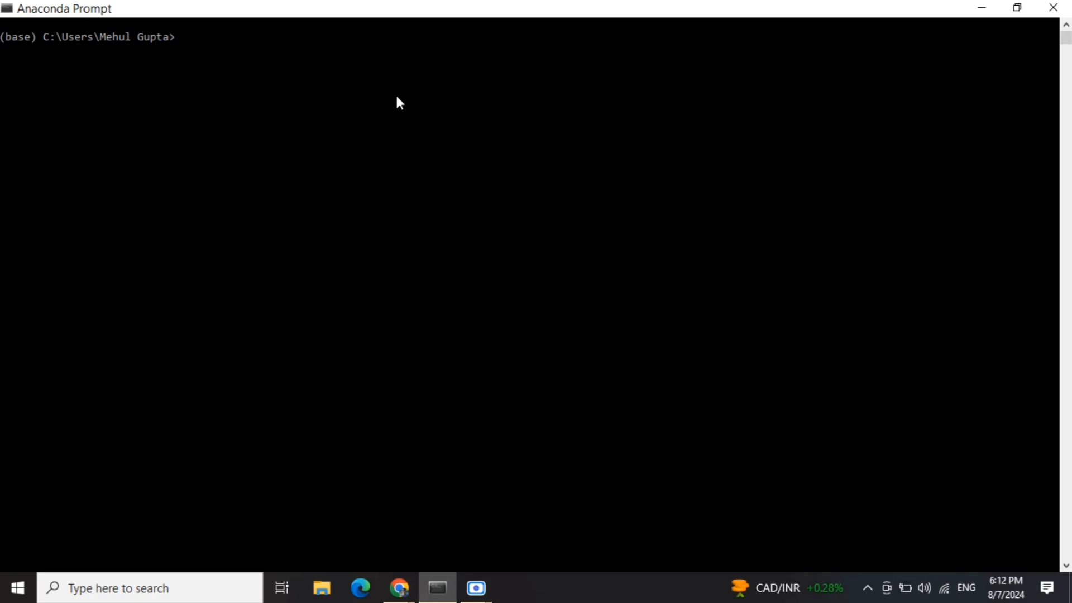
Enter the launch command 'aider --model gemini/gemini-1.5-flash'
{"action": "type", "text": "aid"}
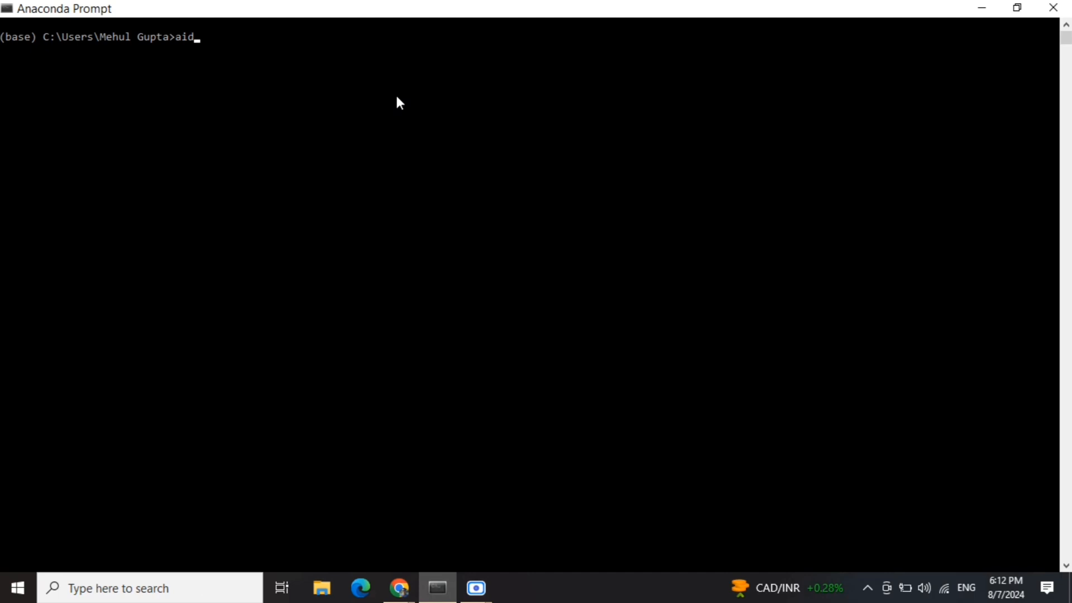
{"action": "type", "text": "er -"}
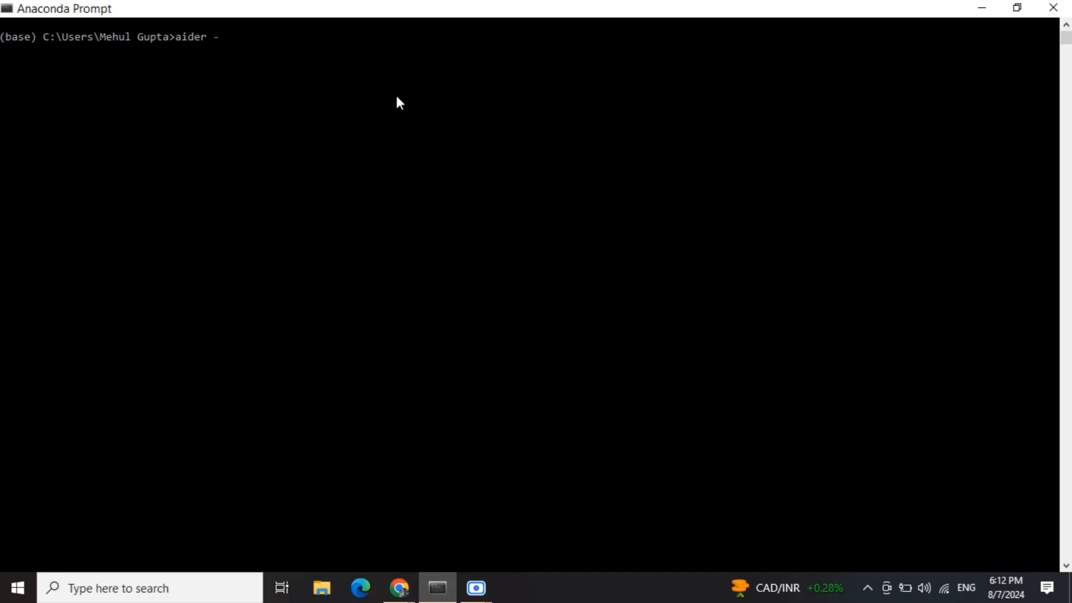
{"action": "type", "text": "model gemin"}
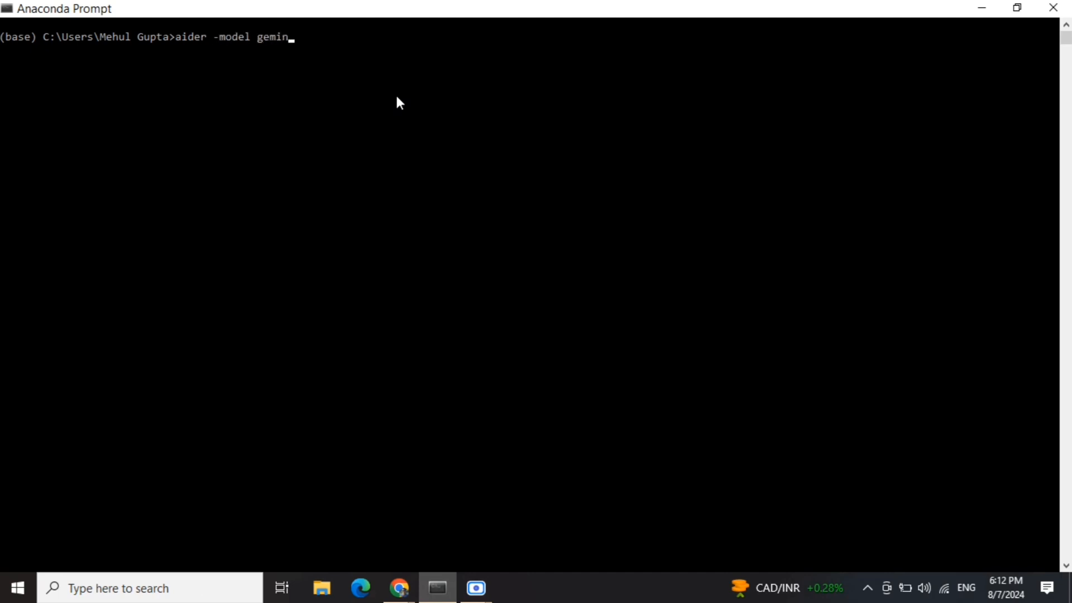
{"action": "type", "text": "i/gemini-"}
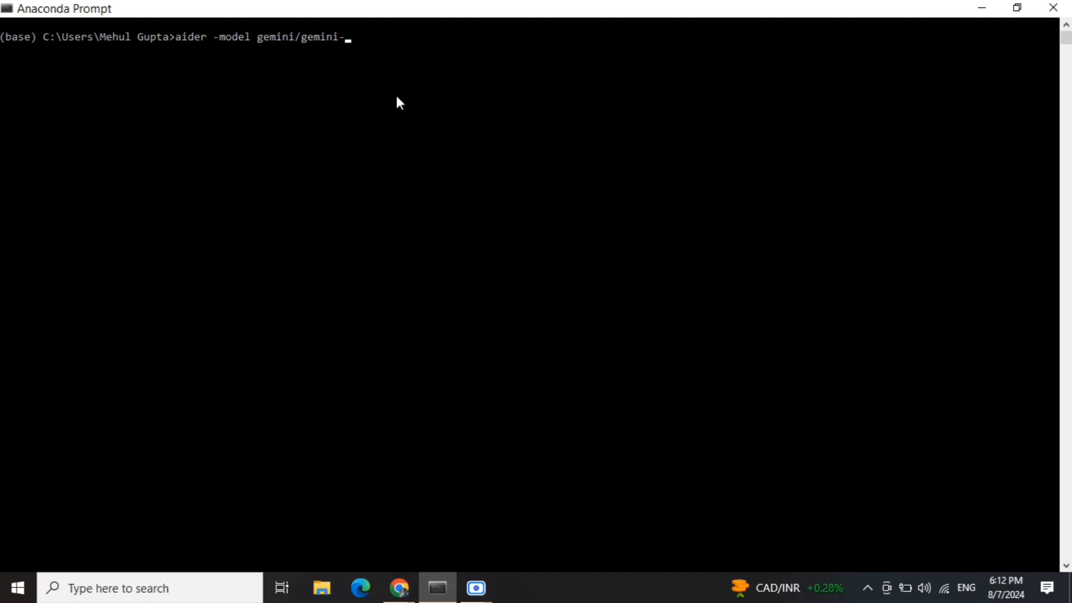
{"action": "type", "text": "1.5-f"}
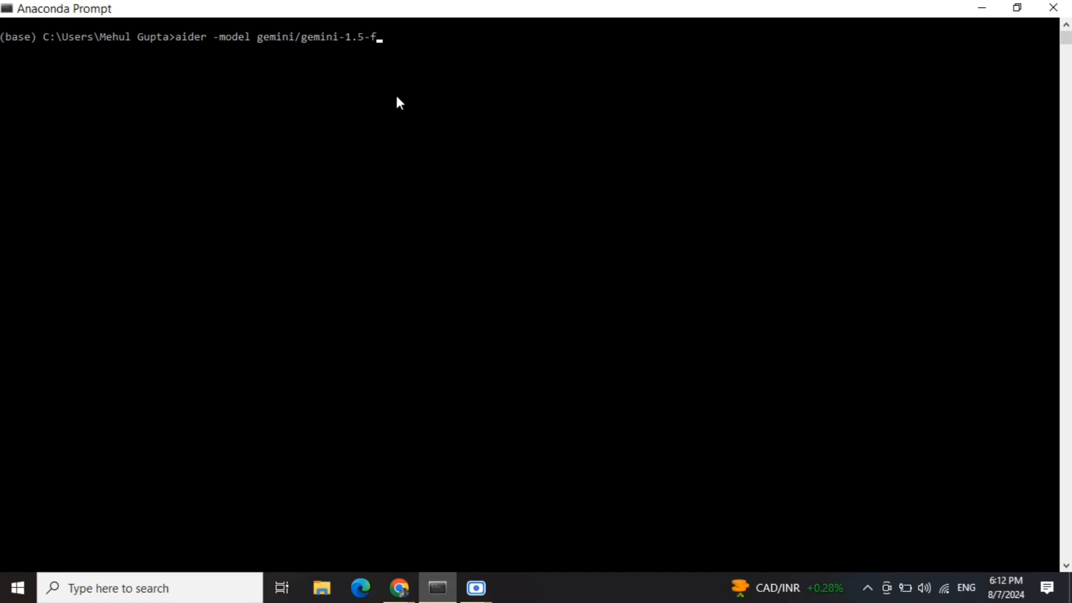
{"action": "type", "text": "lash"}
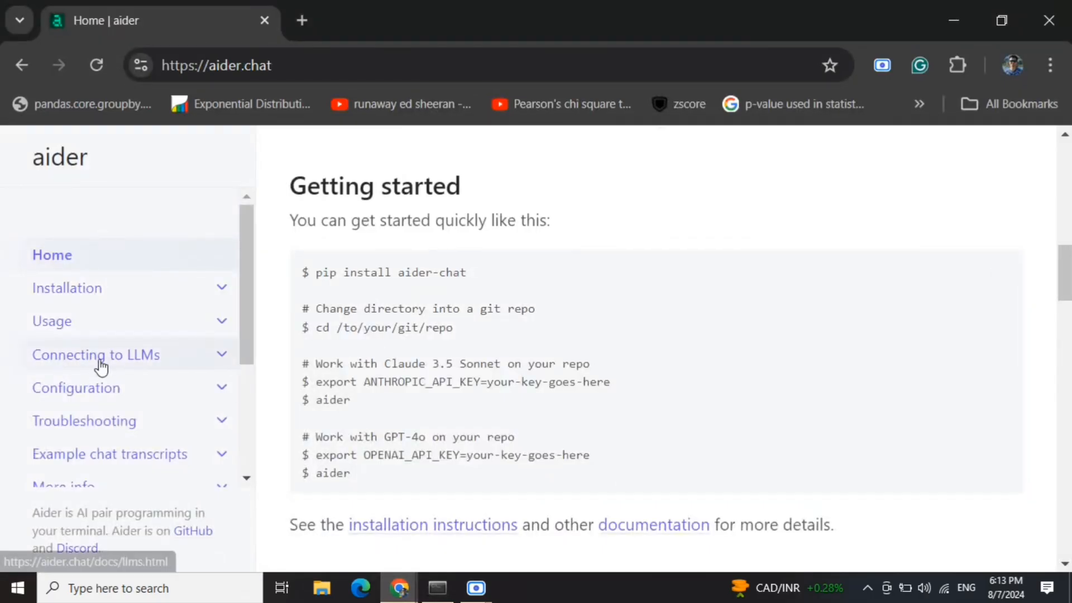
Browse the Connecting to LLMs documentation page and its free models section
{"action": "left_click", "coordinate": [96, 354]}
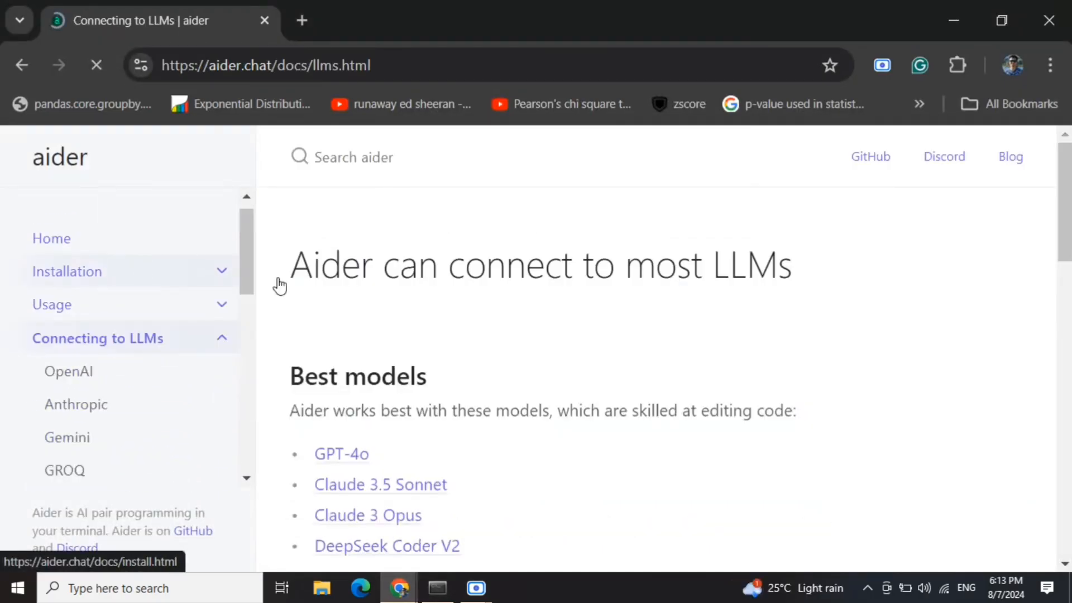
{"action": "scroll", "scroll_direction": "down", "scroll_amount": 3}
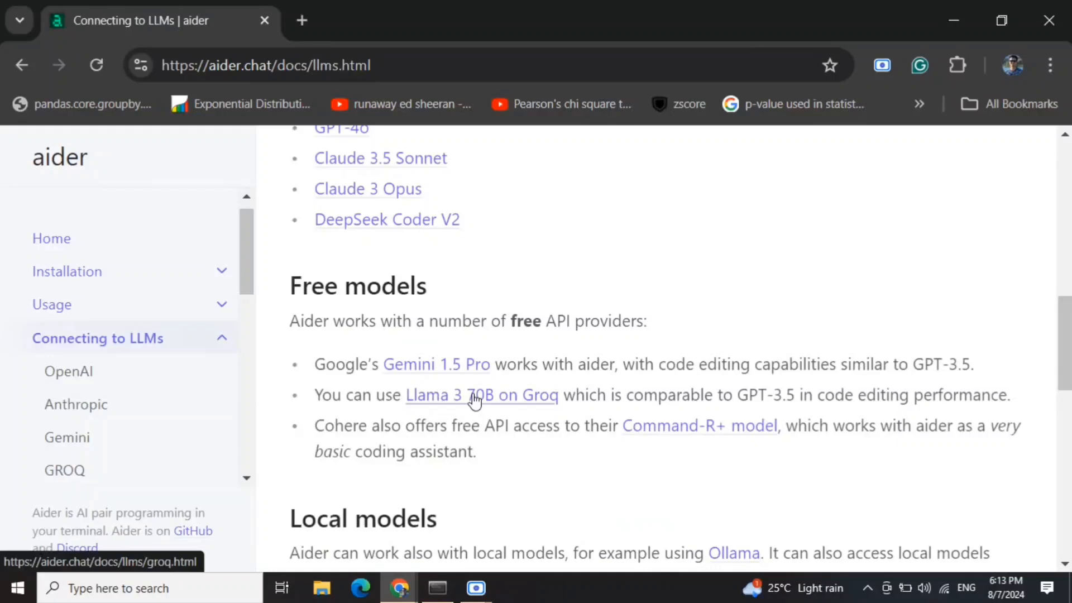
{"action": "scroll", "scroll_direction": "up", "scroll_amount": 3}
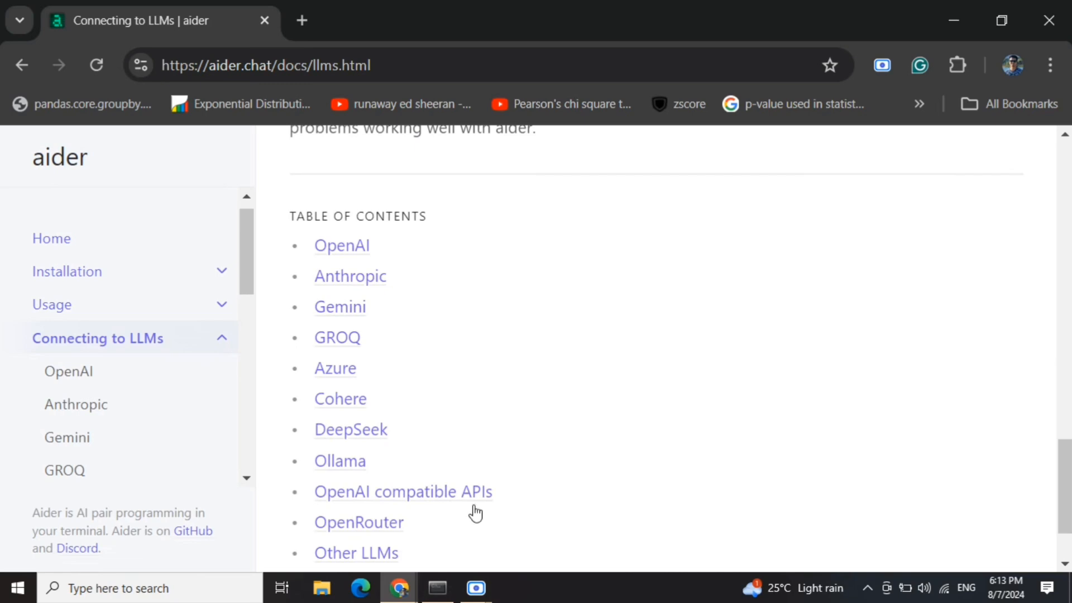
{"action": "left_click", "coordinate": [436, 588]}
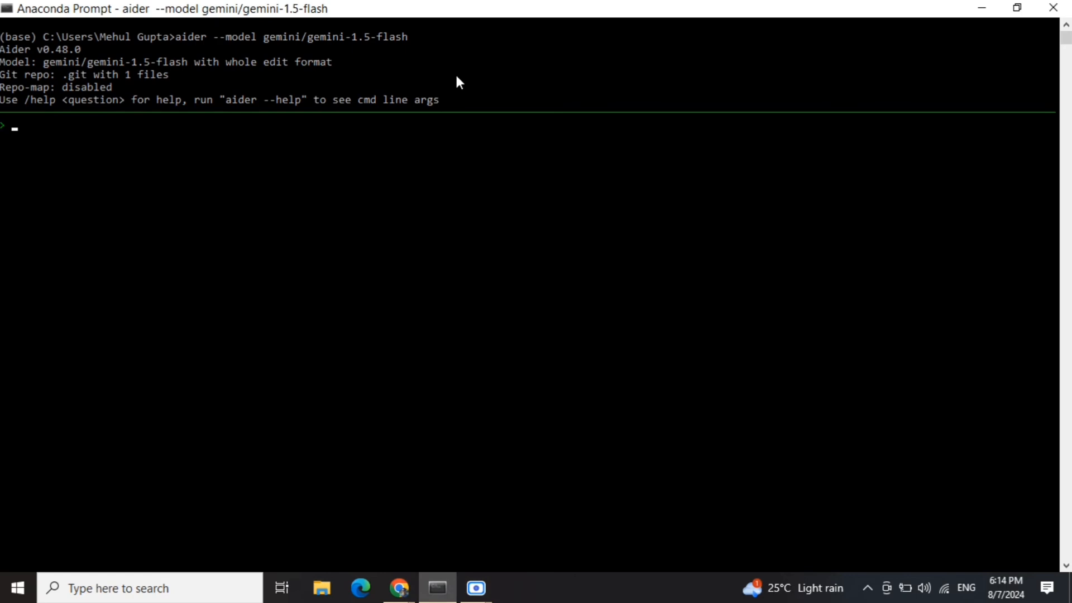
Start Aider and ask it to create test.py
{"action": "type", "text": "aider"}
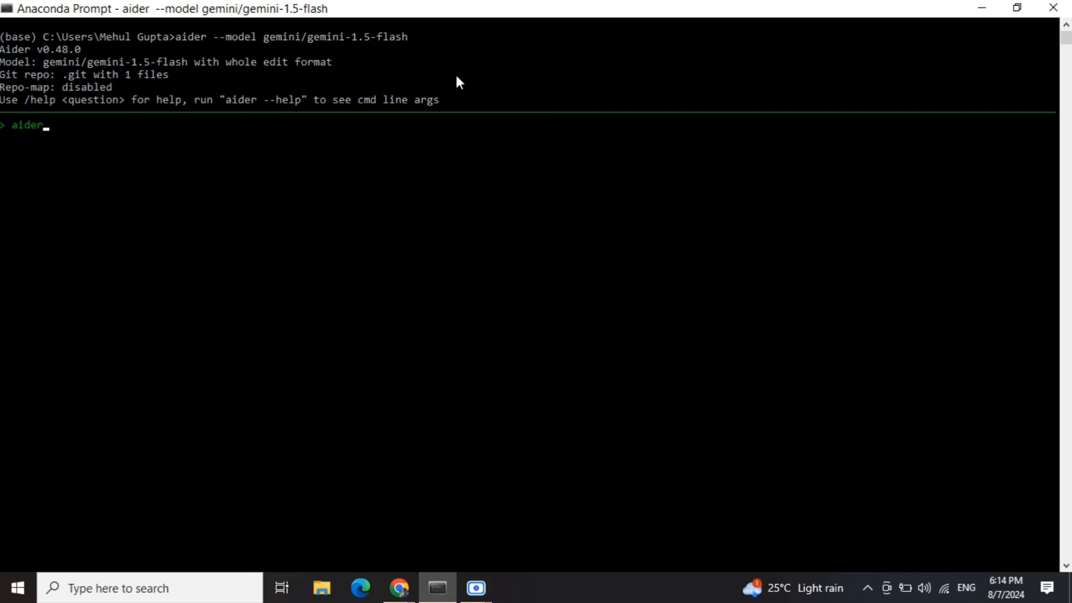
{"action": "type", "text": "create a file test."}
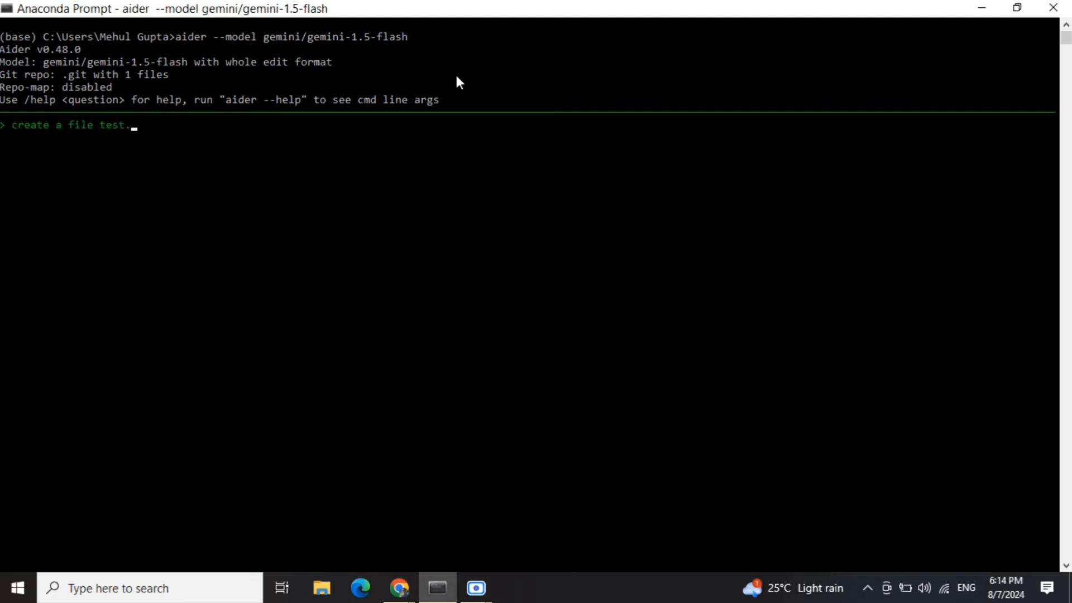
{"action": "type", "text": "py"}
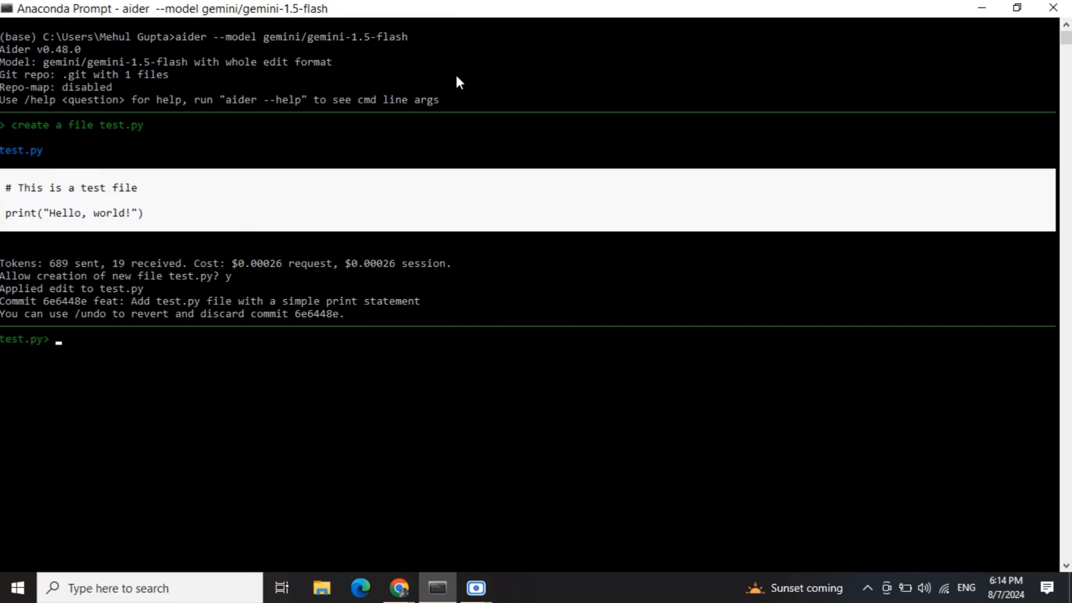
Ask Aider to 'add a function for training of tabular data (as csv) for binary classification'
{"action": "type", "text": "add a func"}
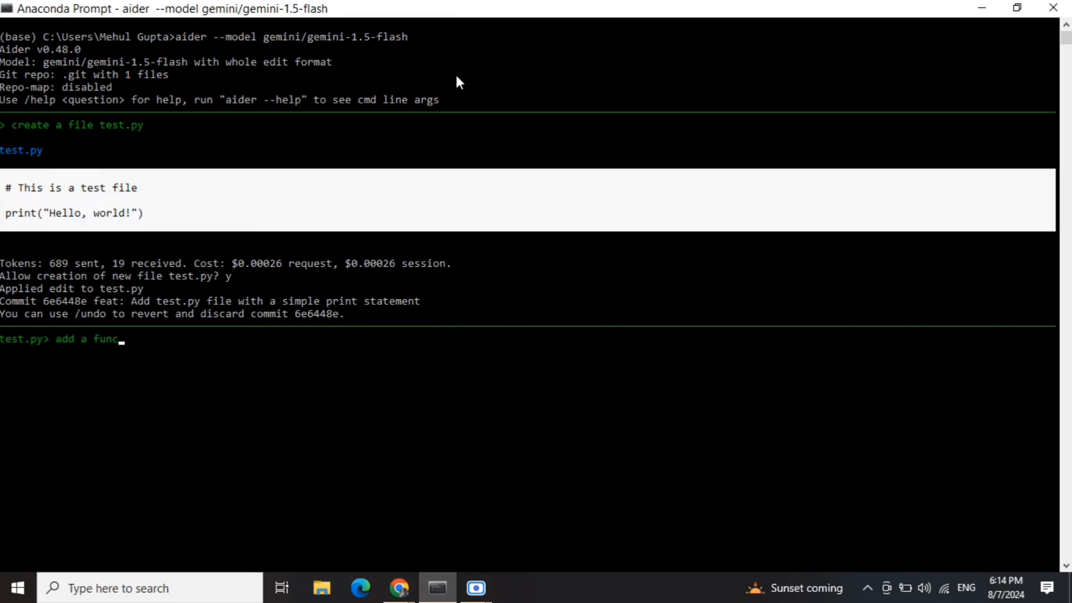
{"action": "type", "text": "tion for"}
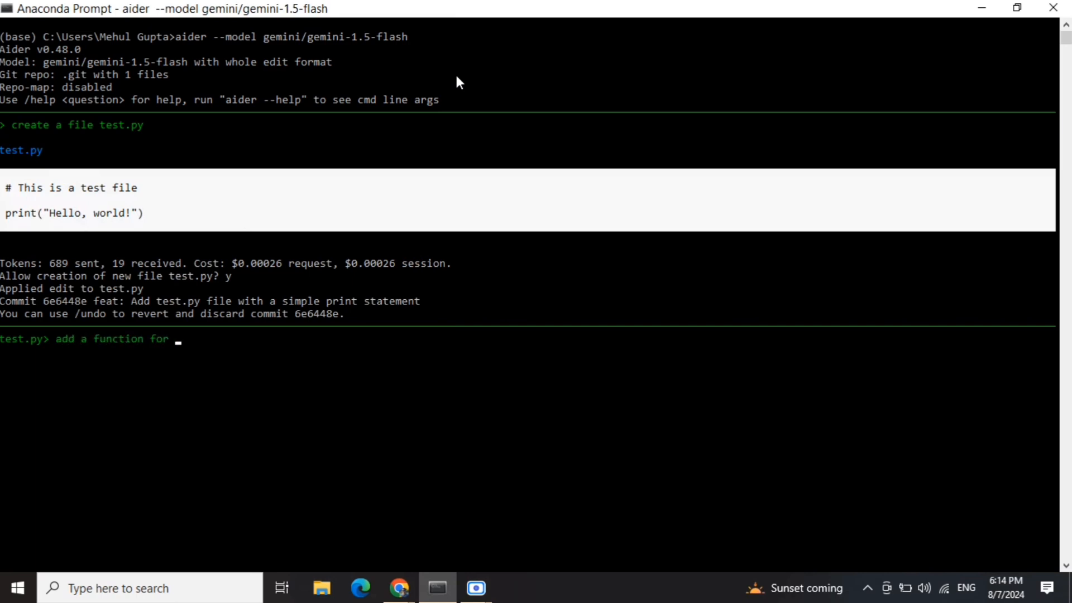
{"action": "type", "text": "train"}
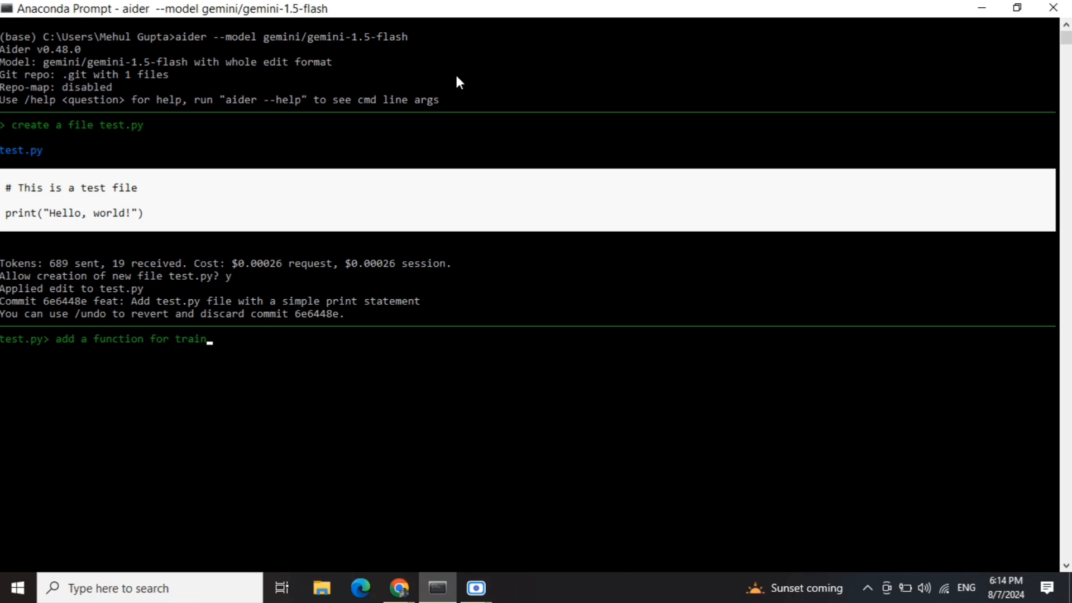
{"action": "type", "text": "ing of tab"}
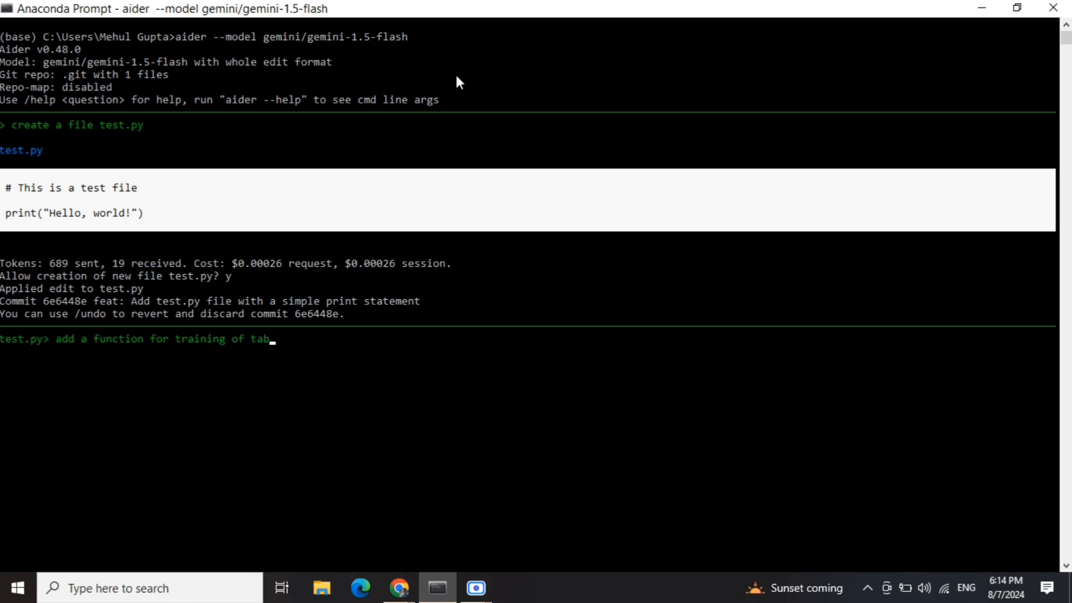
{"action": "type", "text": "ular dat"}
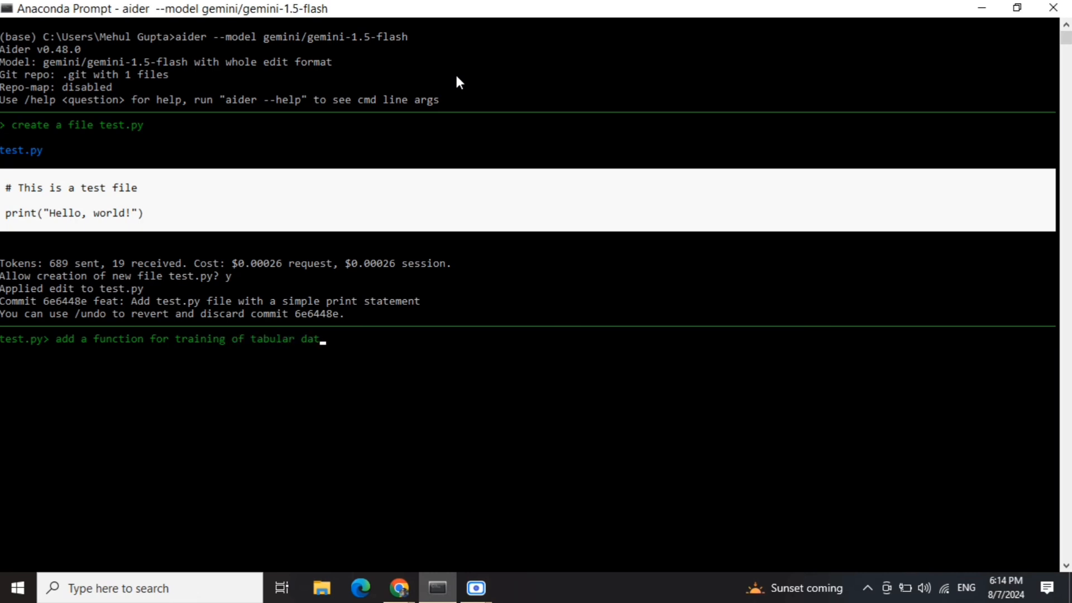
{"action": "type", "text": "a"}
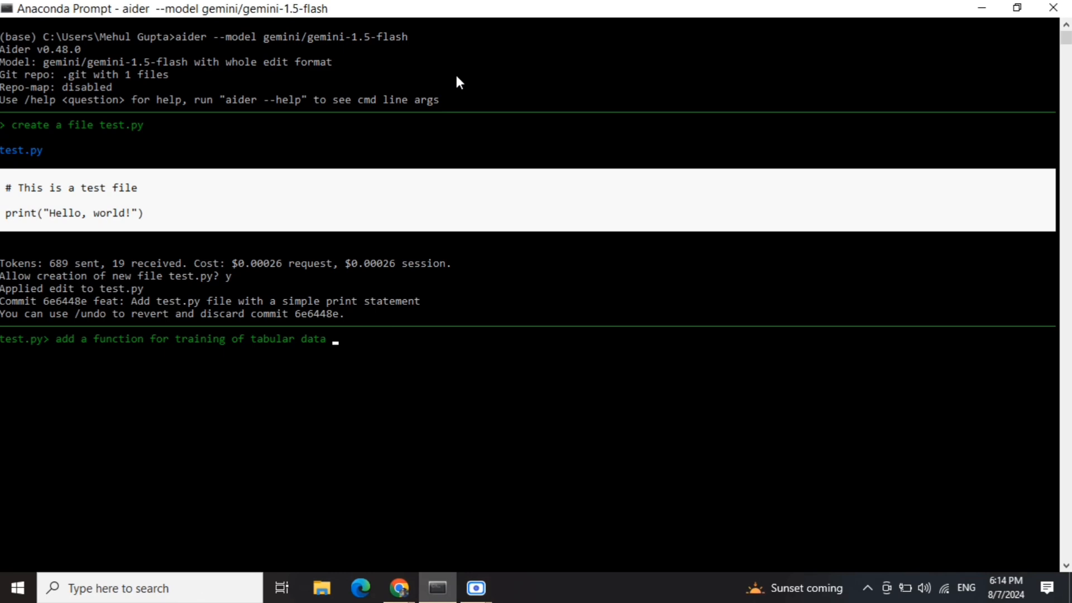
{"action": "type", "text": "(as"}
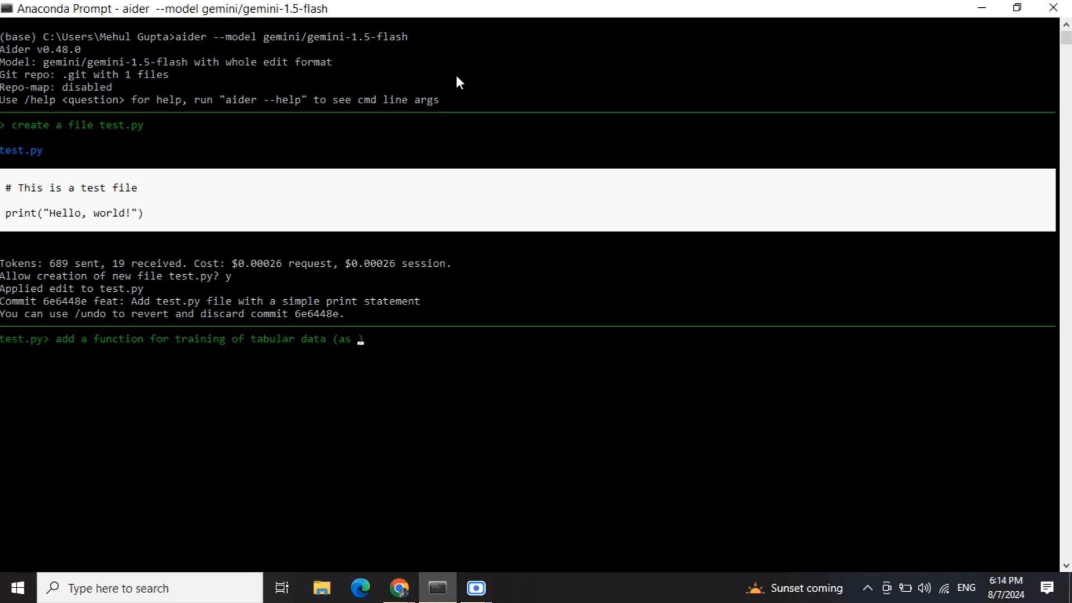
{"action": "type", "text": "csv) for"}
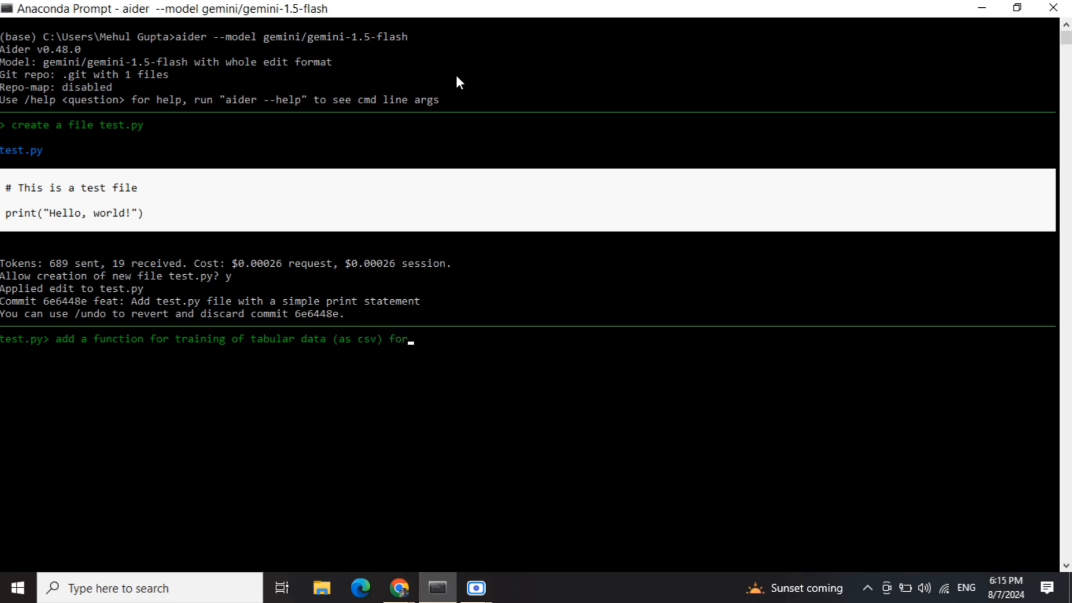
{"action": "type", "text": "binary classs"}
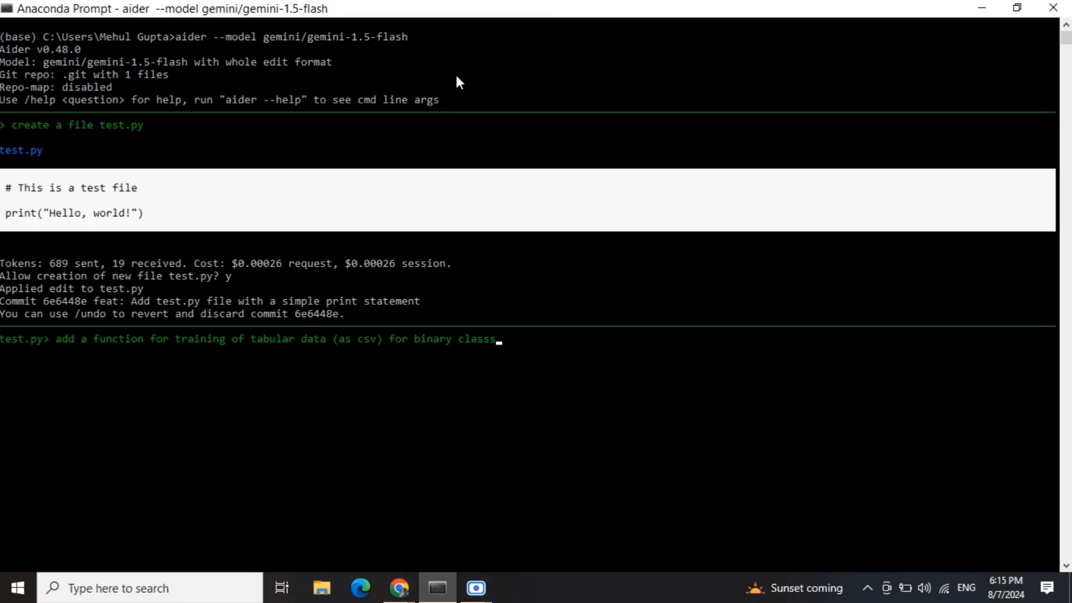
{"action": "type", "text": "ification"}
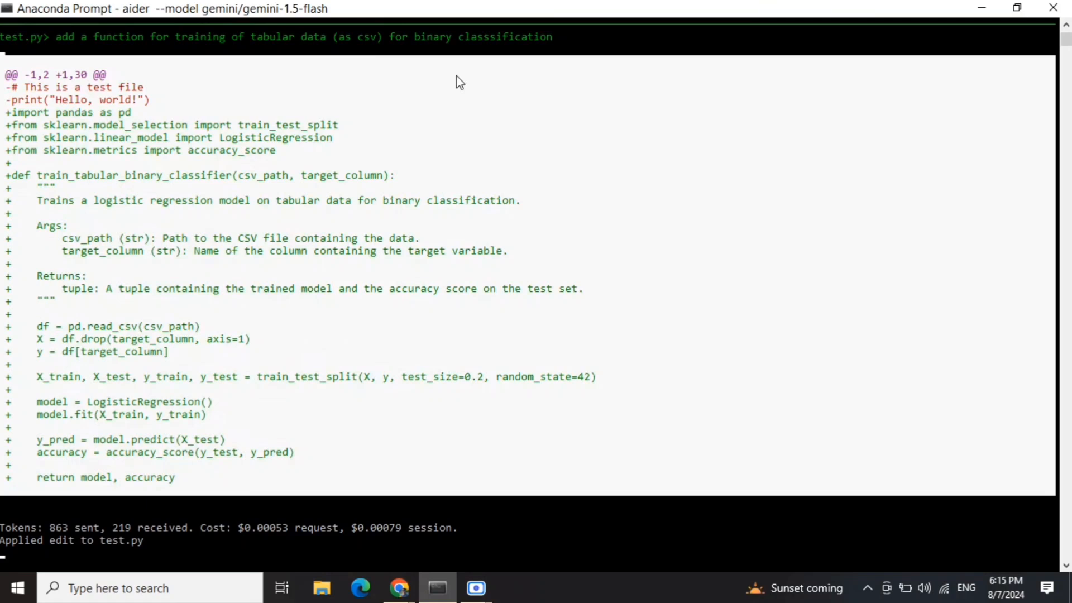
{"action": "mouse_move", "coordinate": [363, 282]}
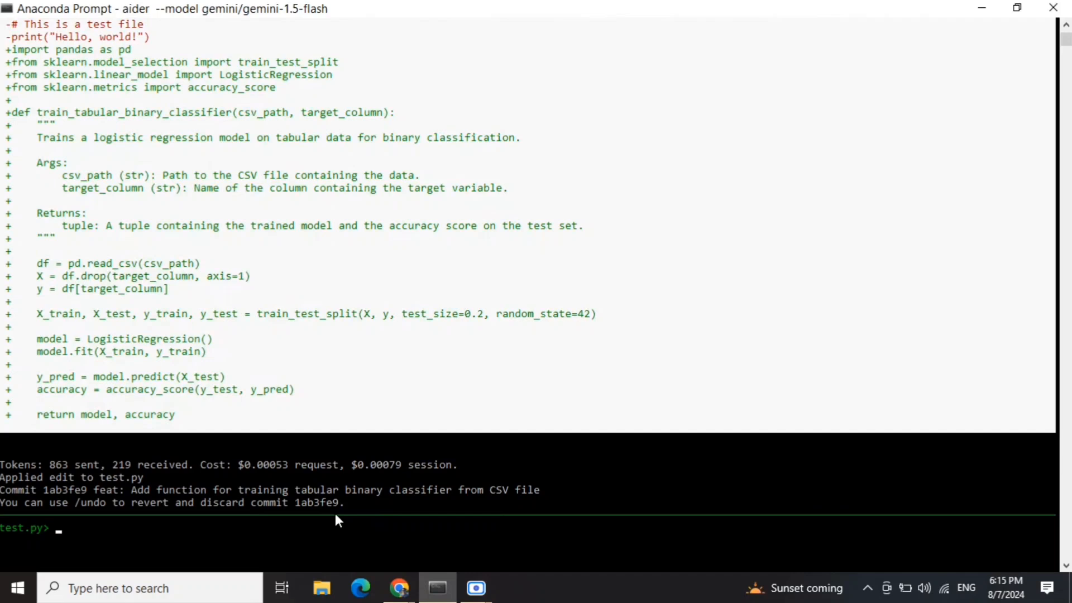
{"action": "type", "text": "create a requirements.txt for test.py"}
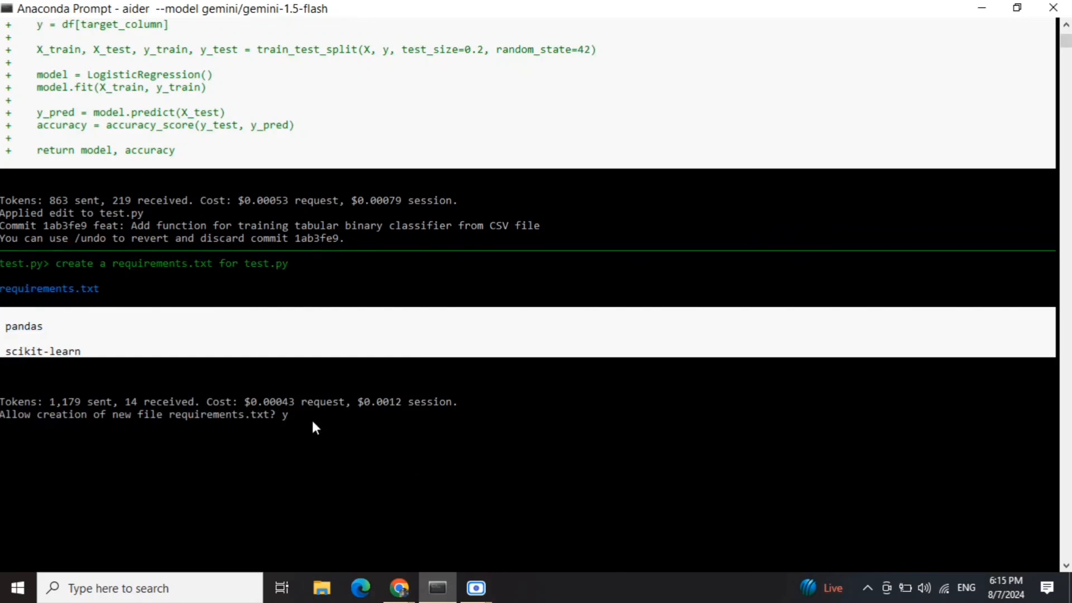
{"action": "mouse_move", "coordinate": [93, 352]}
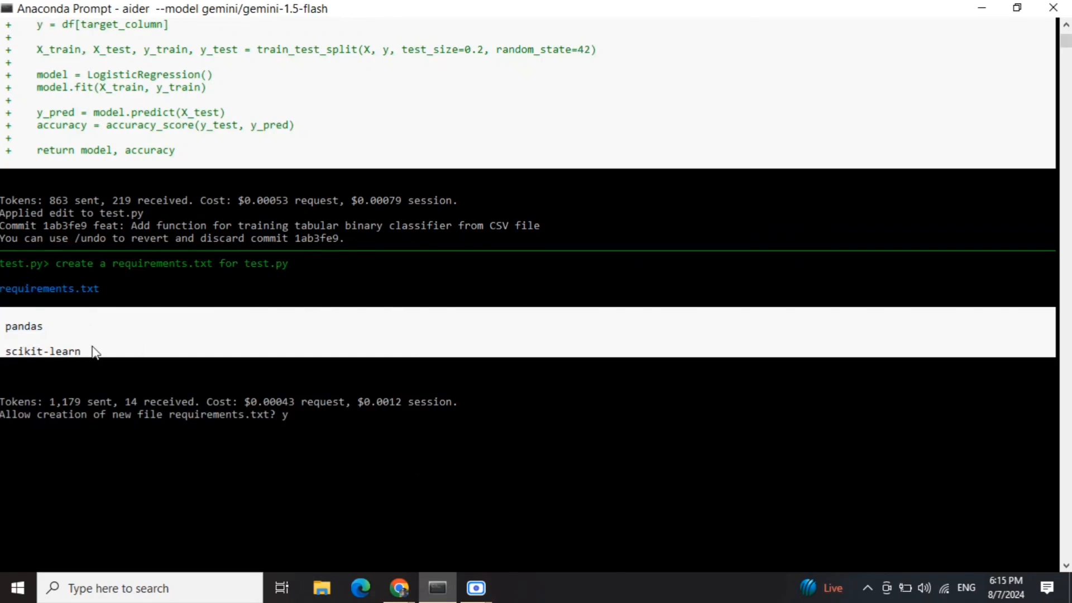
{"action": "mouse_move", "coordinate": [342, 450]}
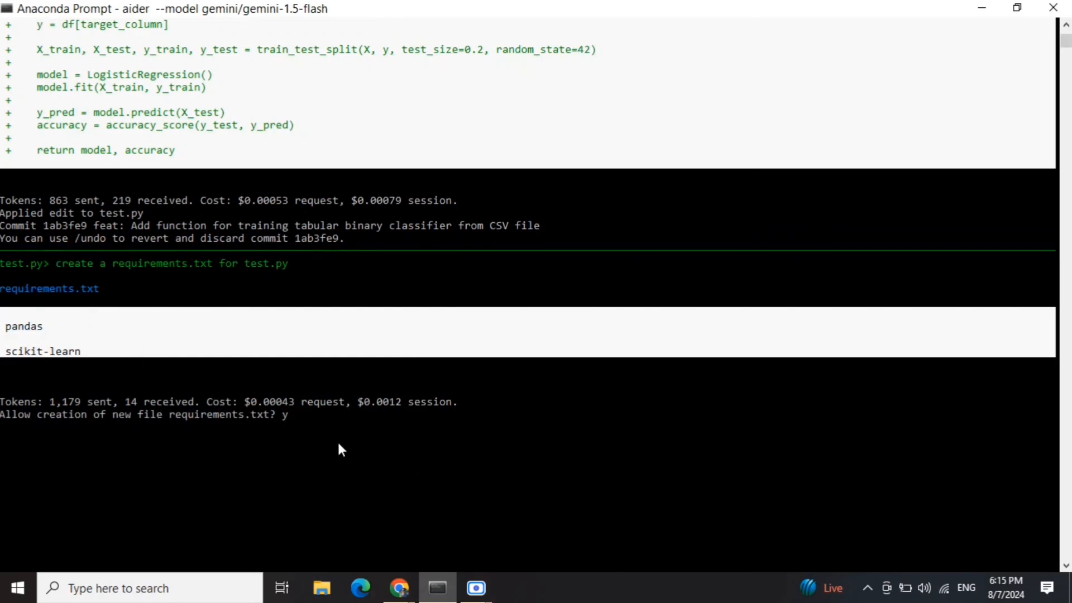
Confirm creating requirements.txt and scroll to Aider's commit output
{"action": "key", "text": "enter"}
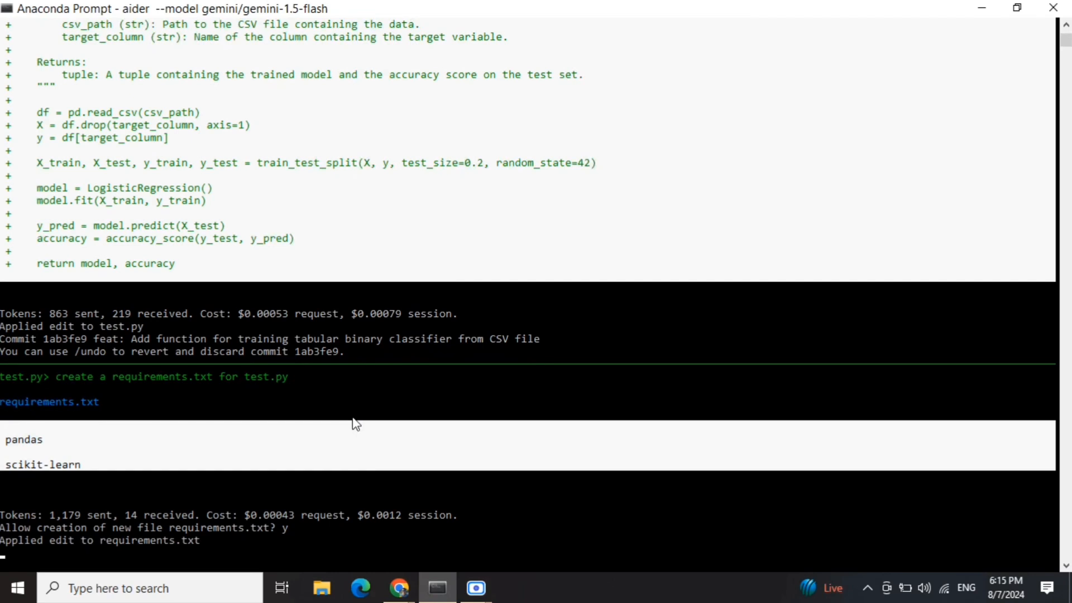
{"action": "scroll", "scroll_direction": "down", "scroll_amount": 3}
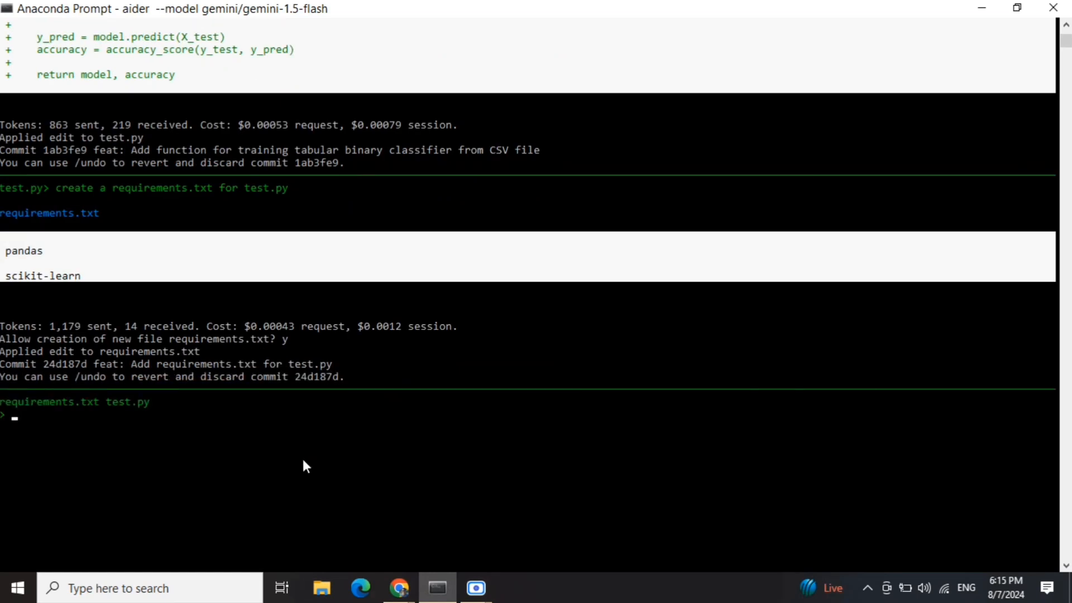
Ask Aider to add a metrics function to test.py and review the calculate_metrics diff
{"action": "type", "text": "add a function for m"}
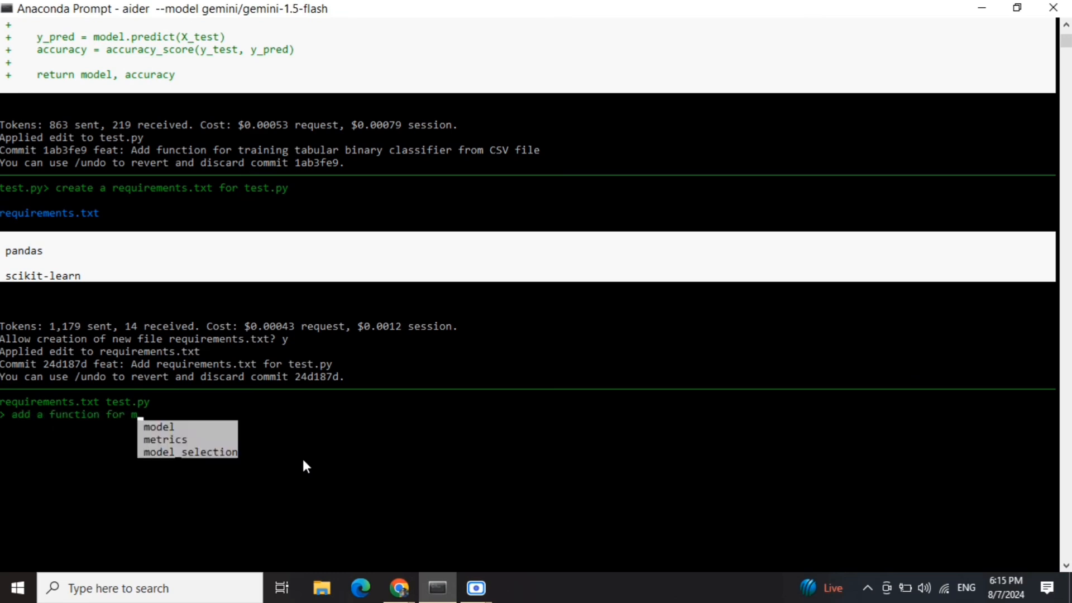
{"action": "type", "text": "etrics as well in test.py"}
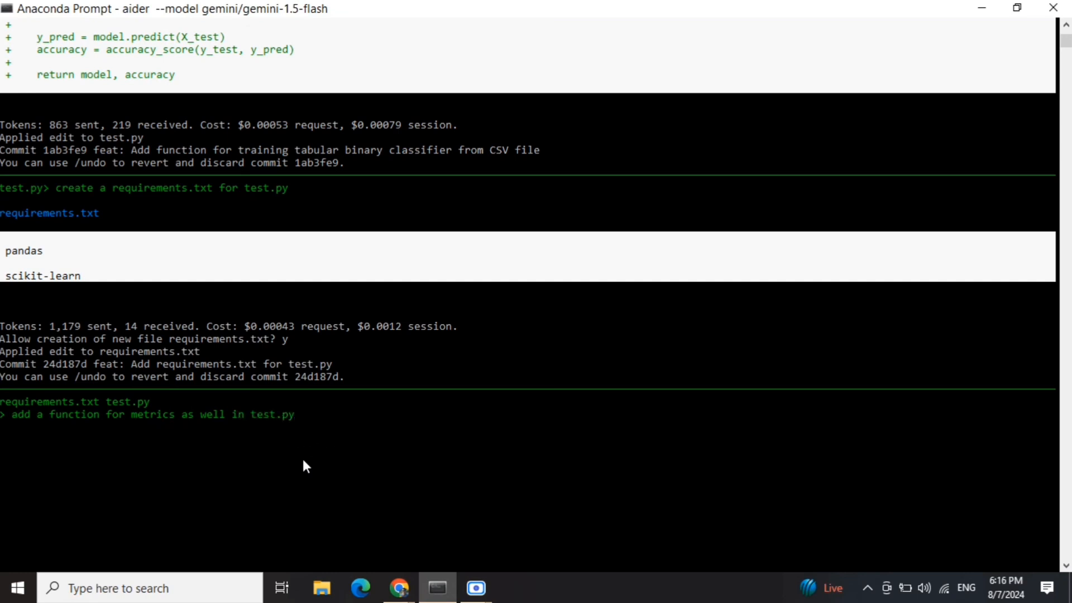
{"action": "scroll", "scroll_direction": "down", "scroll_amount": 3}
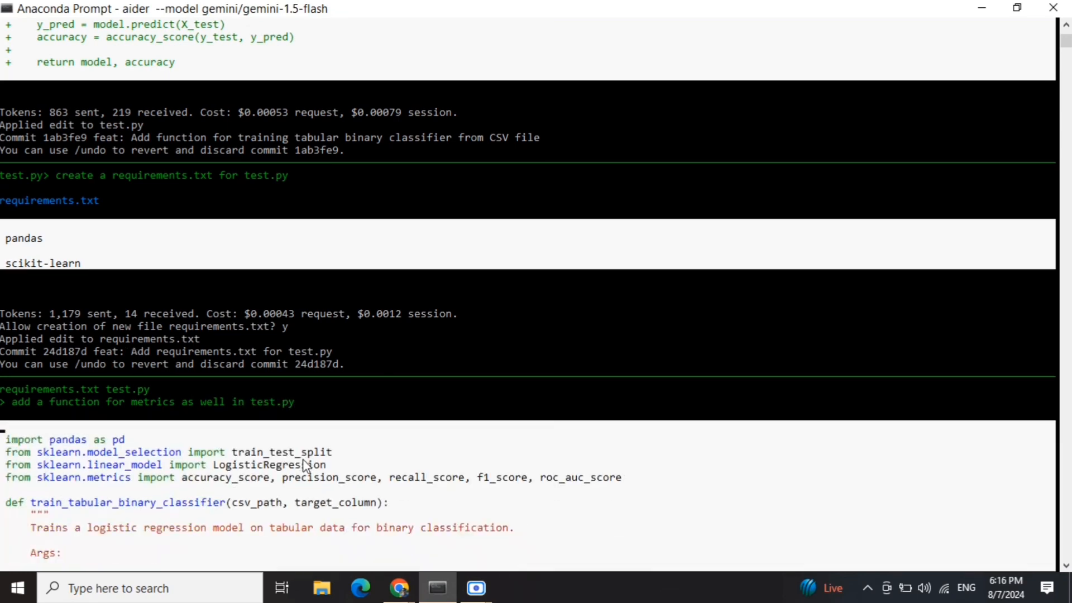
{"action": "scroll", "scroll_direction": "down", "scroll_amount": 3}
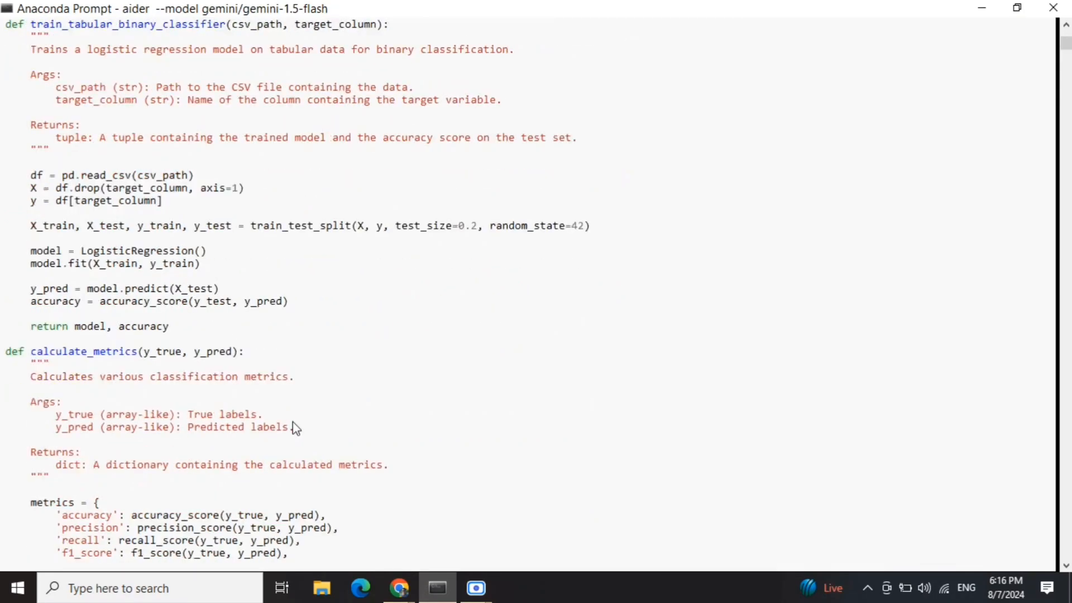
{"action": "scroll", "scroll_direction": "down", "scroll_amount": 3}
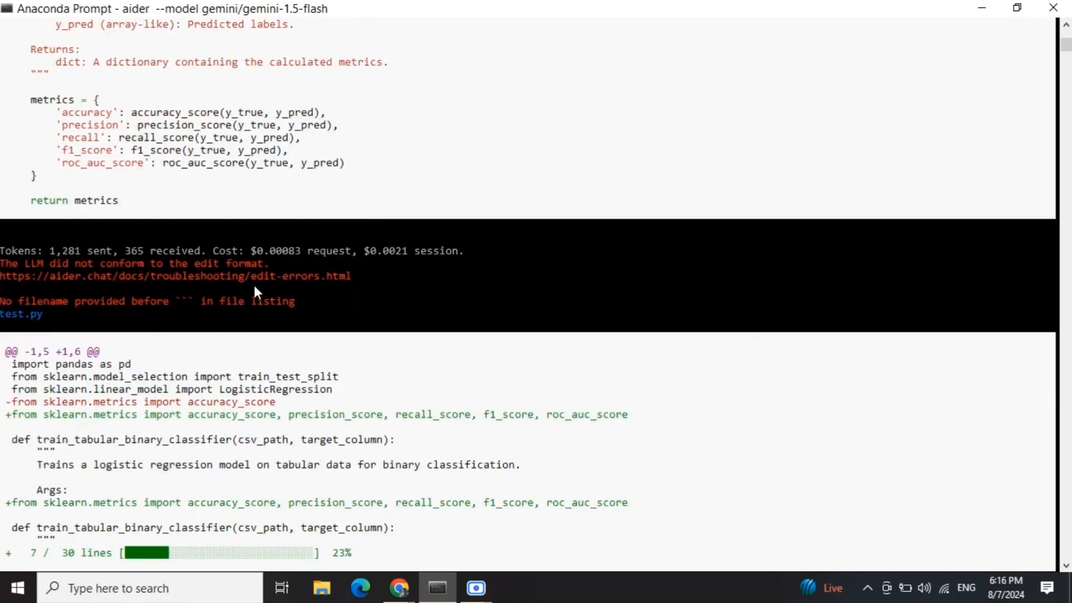
{"action": "scroll", "scroll_direction": "down", "scroll_amount": 3}
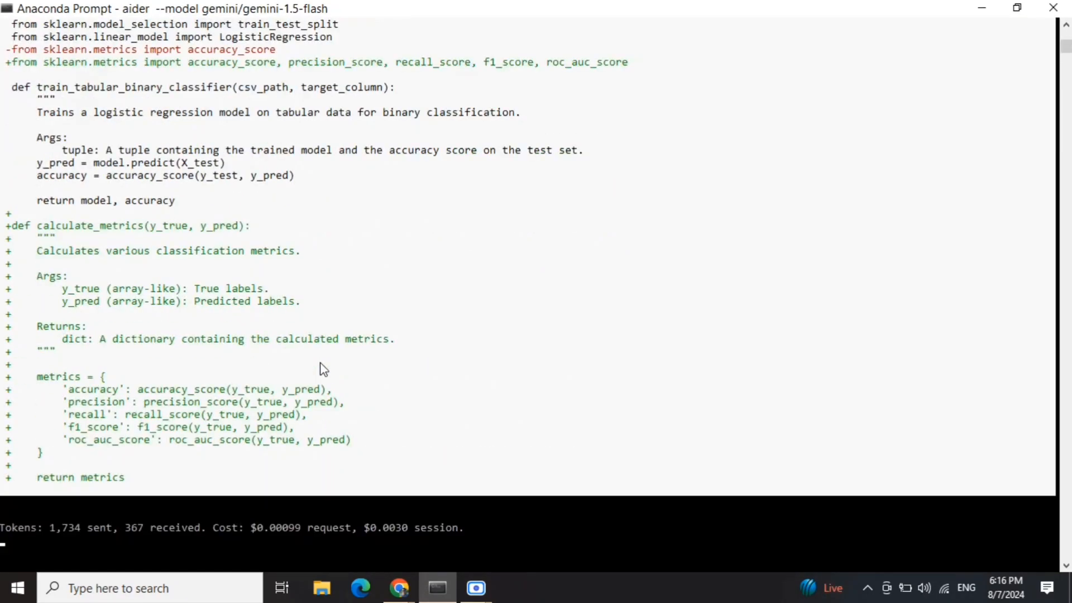